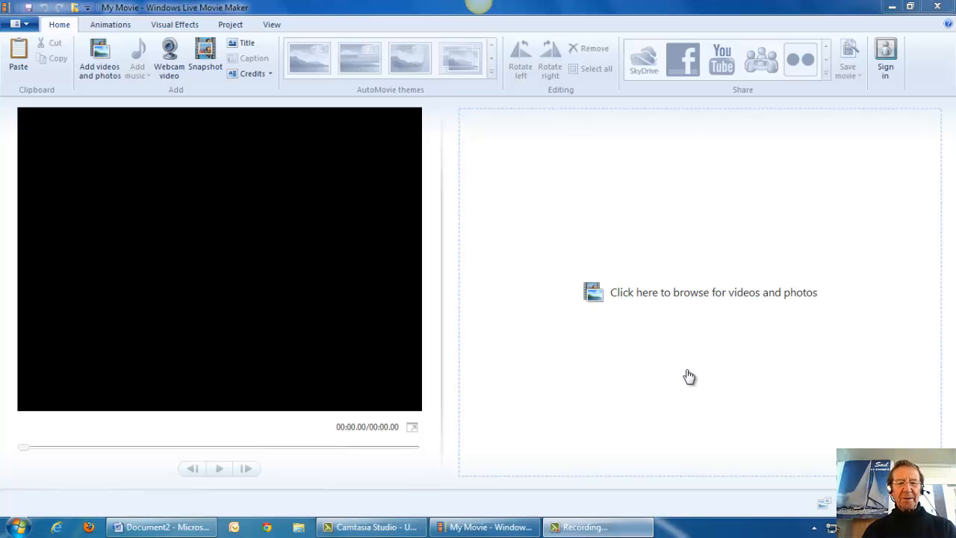
mouse_move(616, 346)
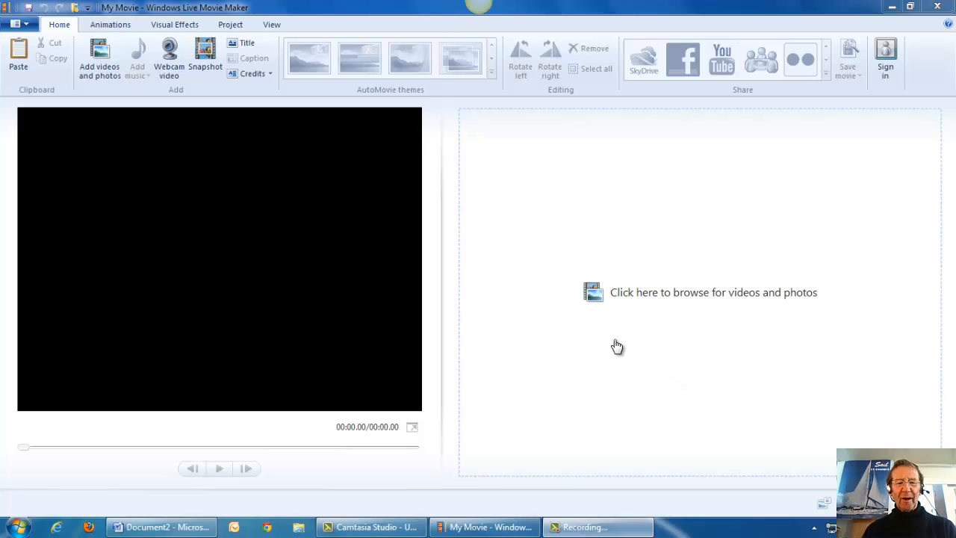
mouse_move(593, 321)
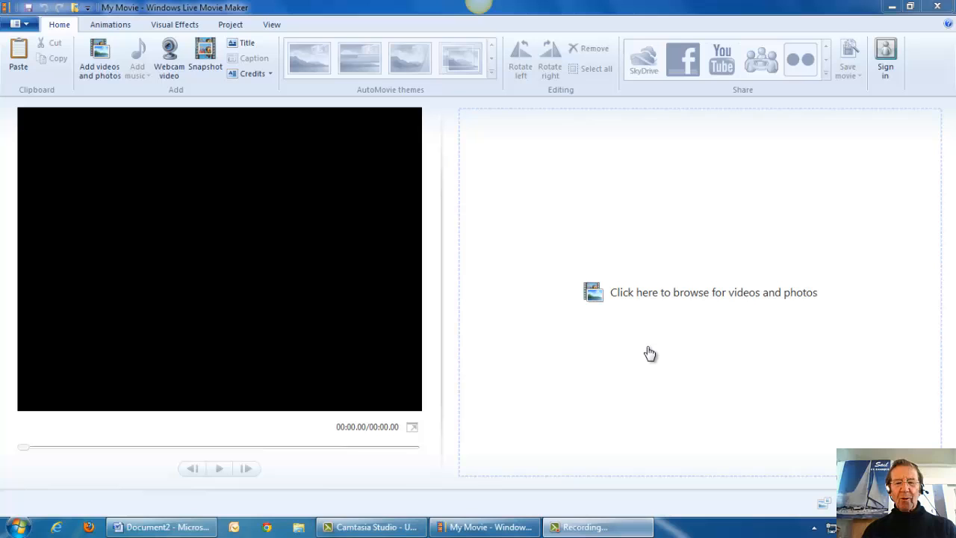
mouse_move(668, 309)
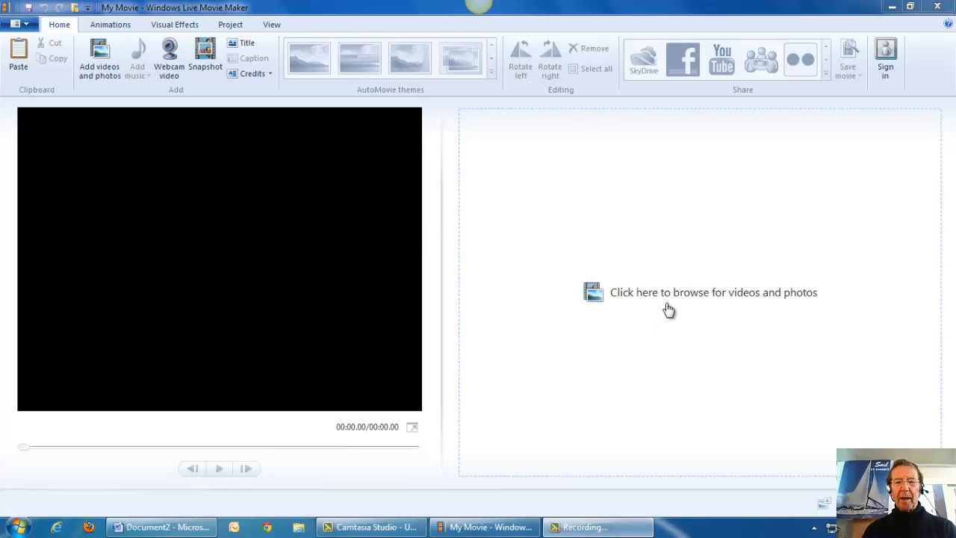
mouse_move(366, 339)
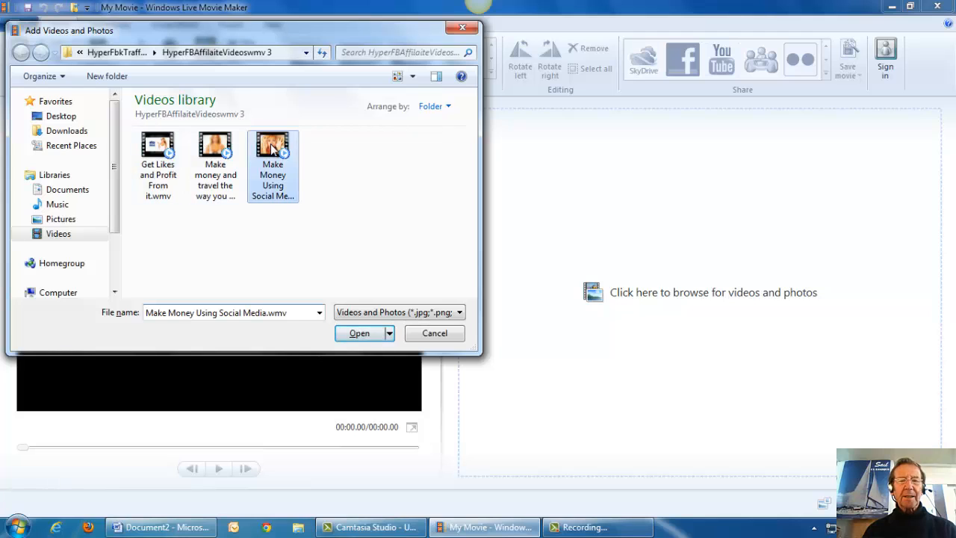
Step: Import the Make Money Using Social Media clip as the project's only storyboard item
left_click(358, 333)
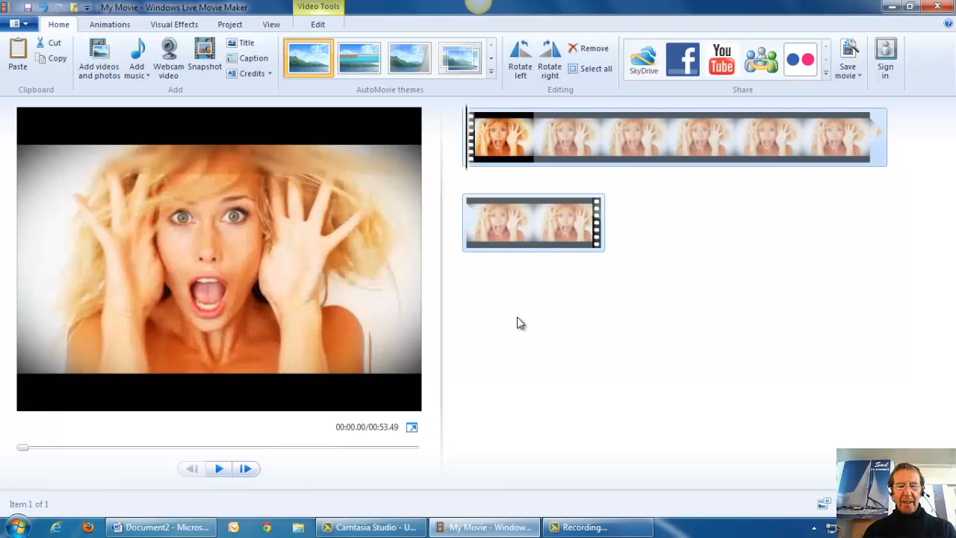
mouse_move(520, 327)
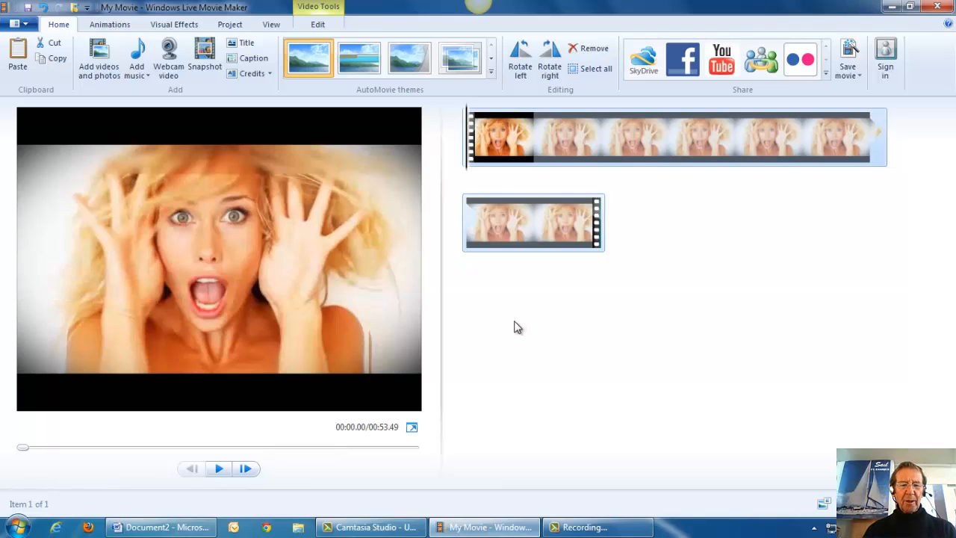
mouse_move(416, 379)
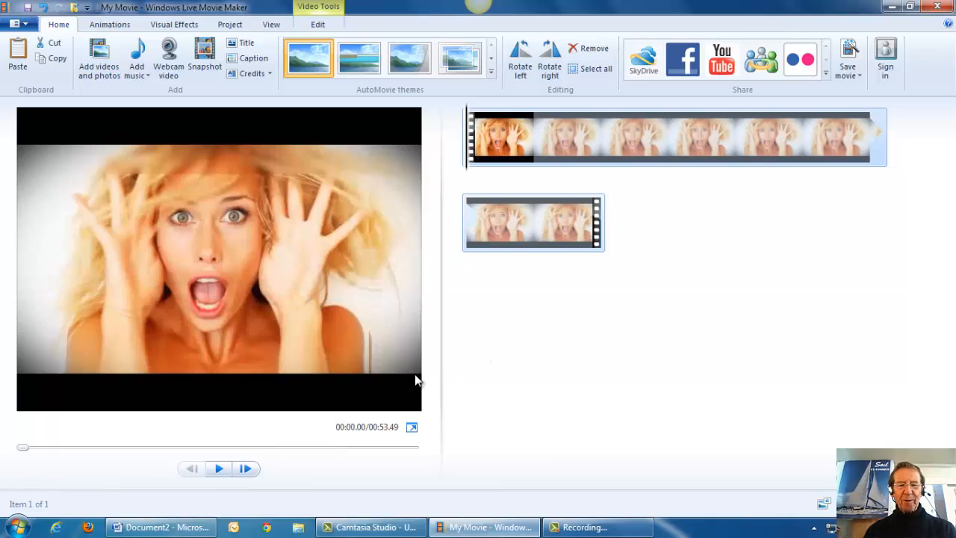
mouse_move(411, 381)
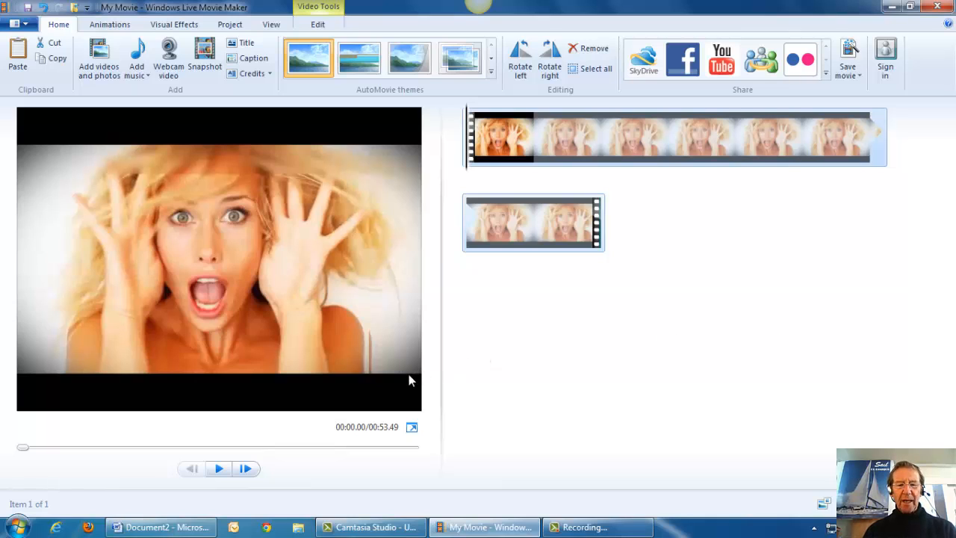
mouse_move(414, 386)
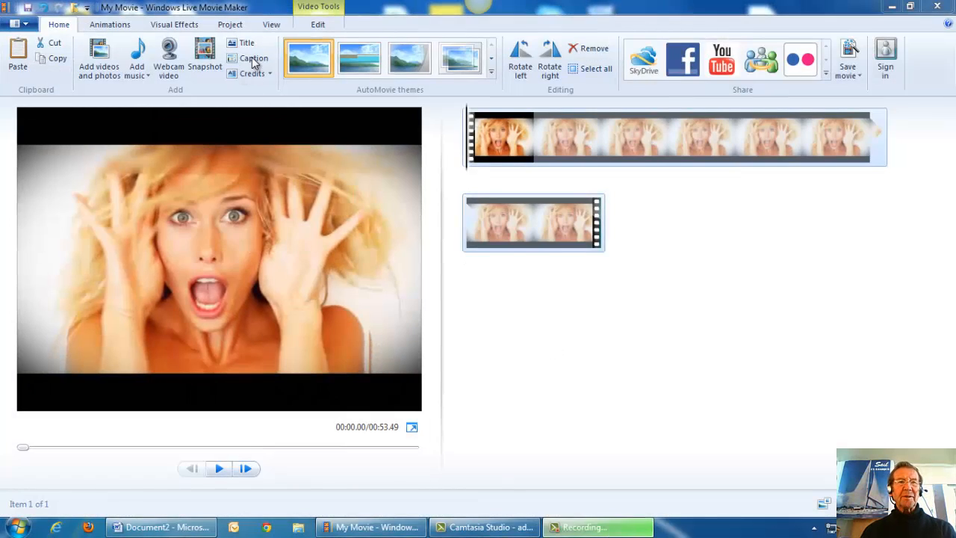
left_click(253, 59)
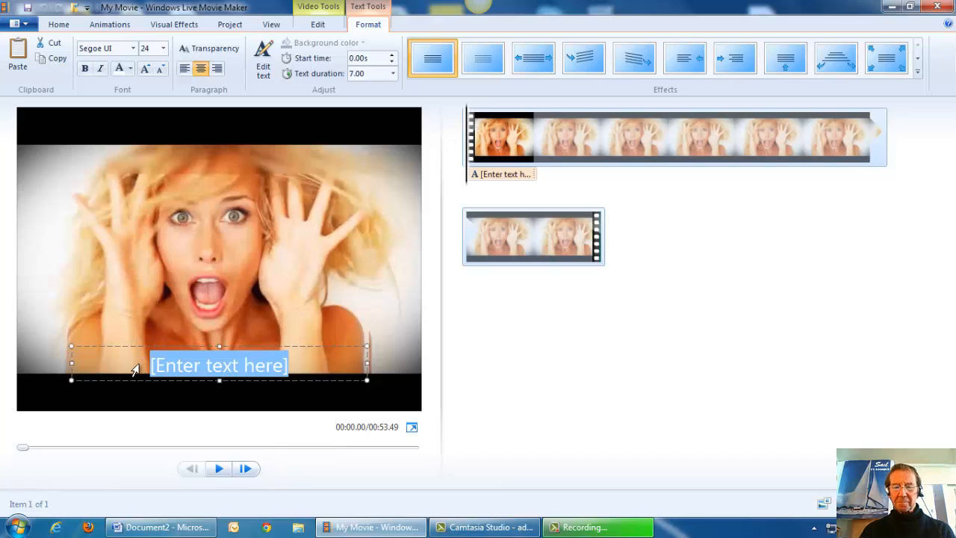
type("I remember what I read")
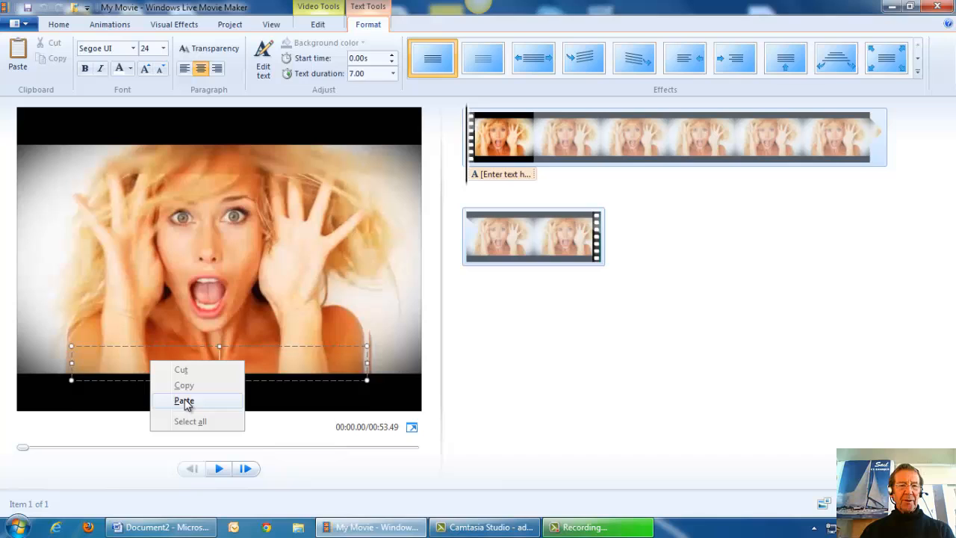
left_click(184, 401)
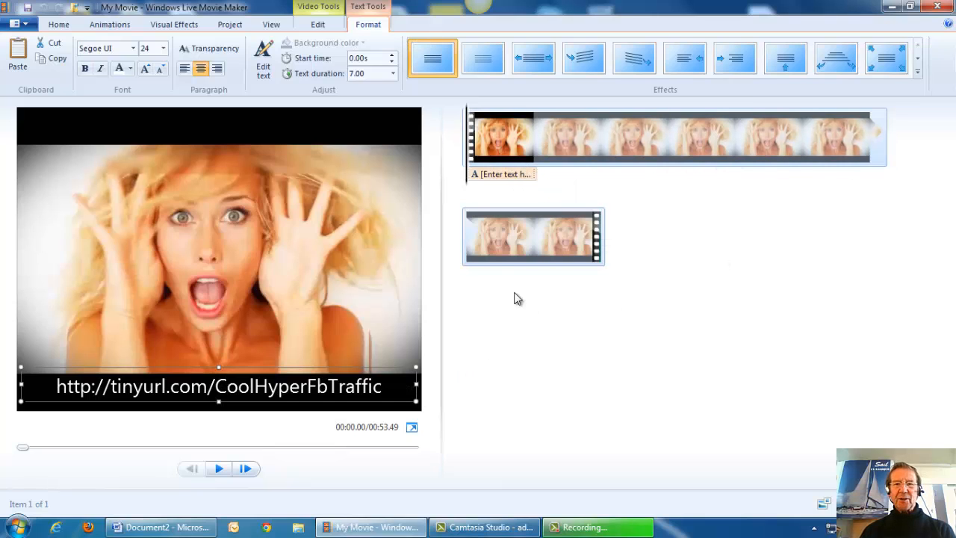
mouse_move(598, 266)
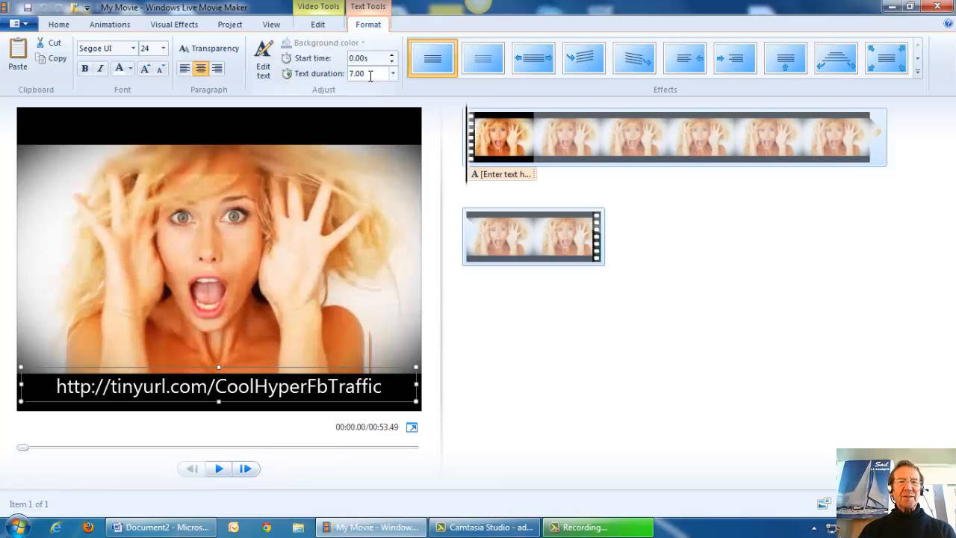
mouse_move(394, 73)
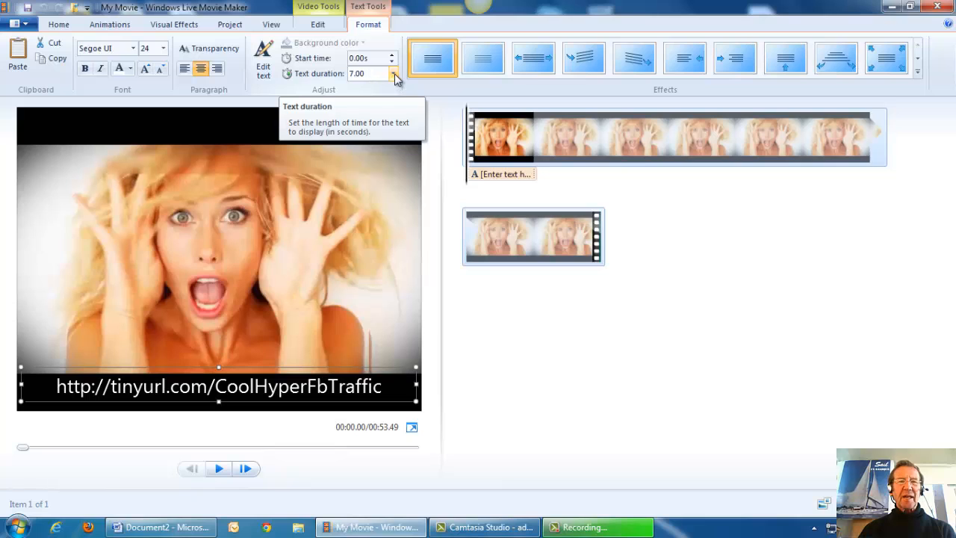
Step: Set the caption's text duration to 53 seconds so it spans the whole clip
left_click(393, 73)
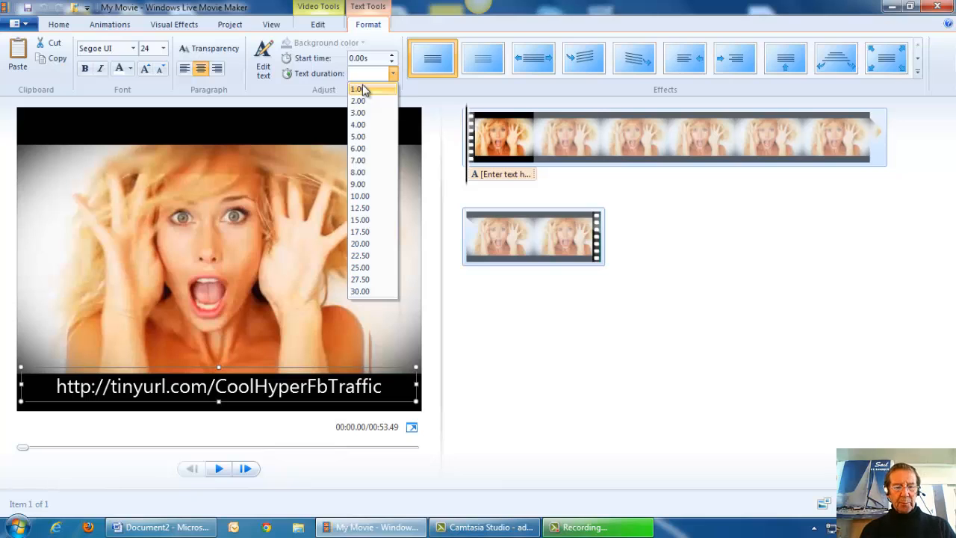
type("53.49")
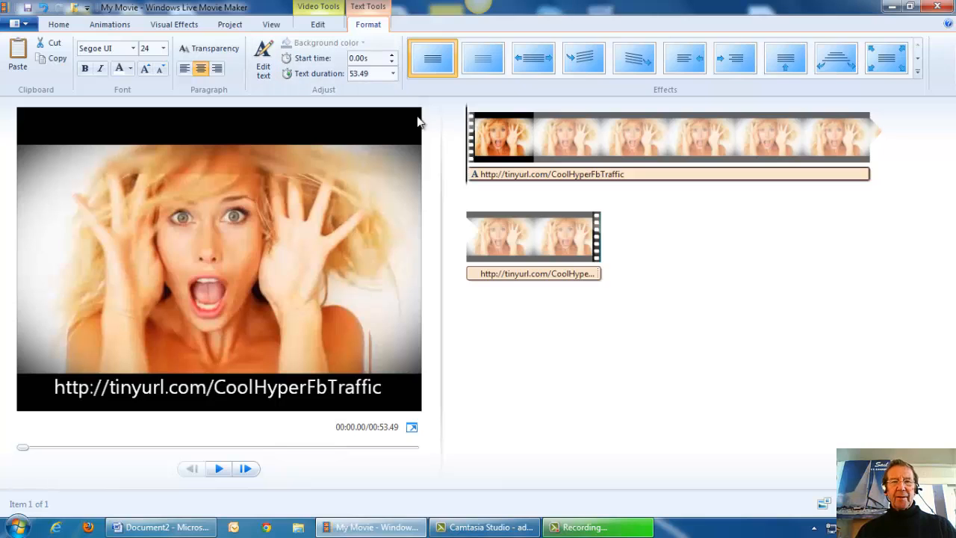
mouse_move(485, 183)
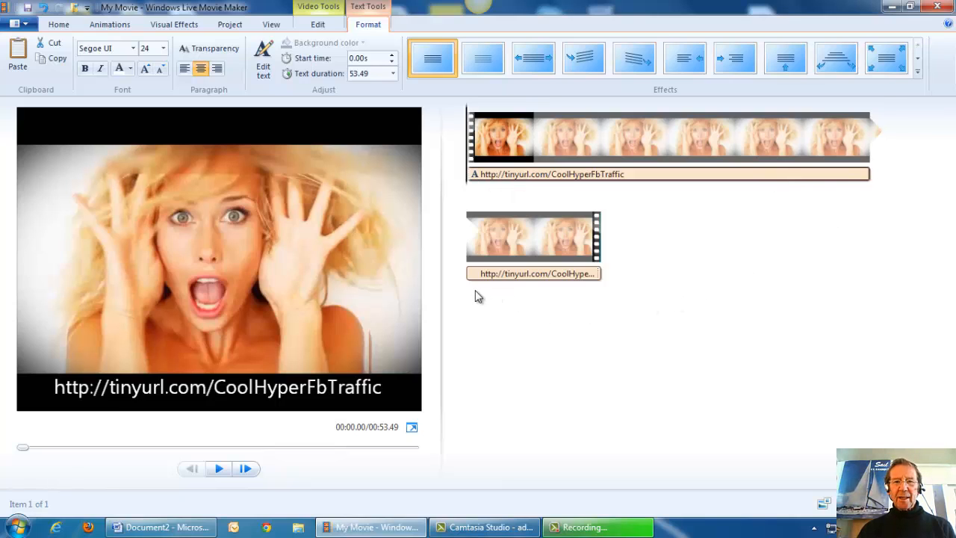
mouse_move(595, 274)
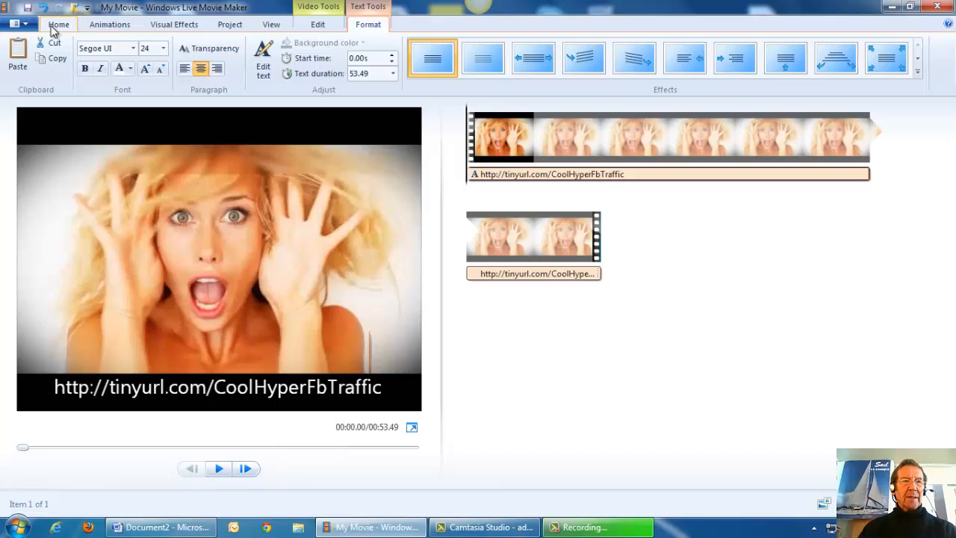
Step: Insert an opening title slide reading 'Introducing Hyper Fb Traffic at...'
left_click(58, 24)
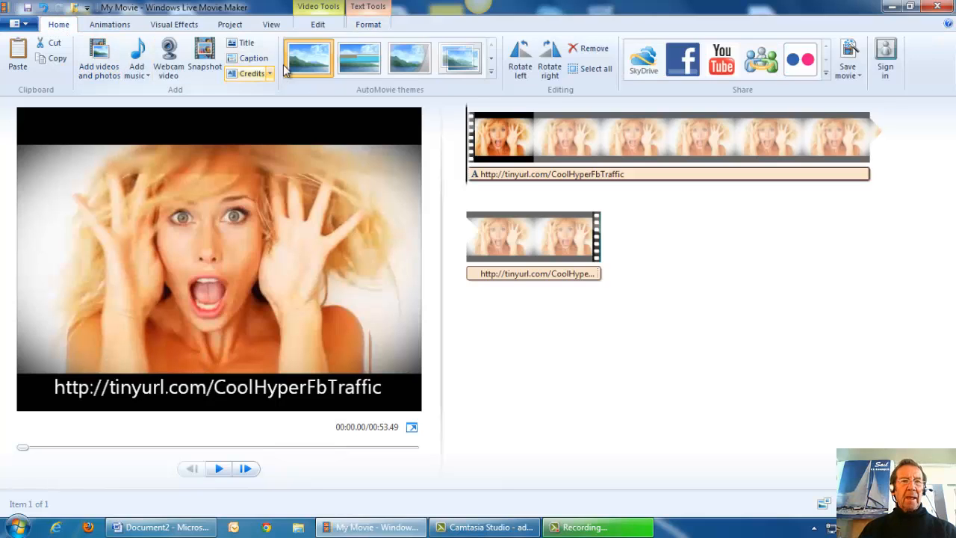
mouse_move(246, 42)
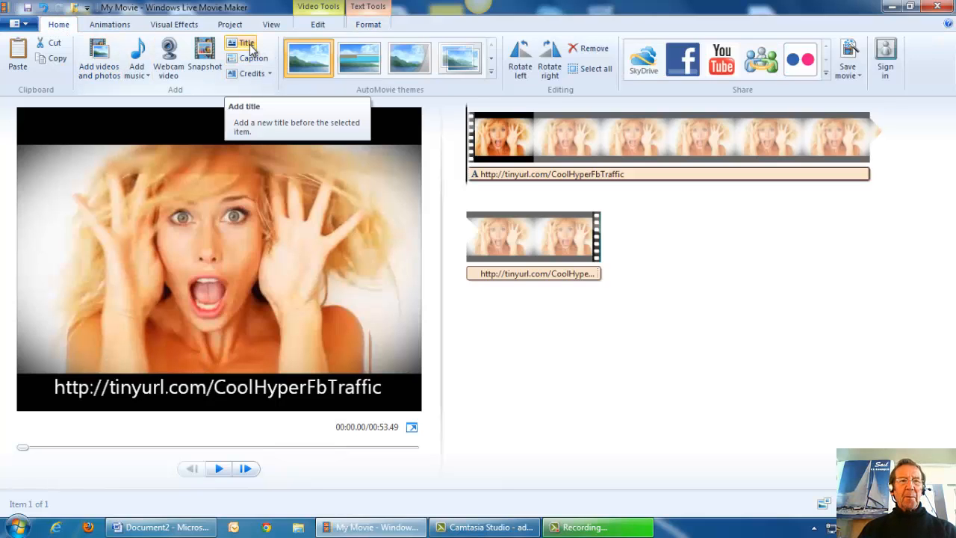
left_click(246, 56)
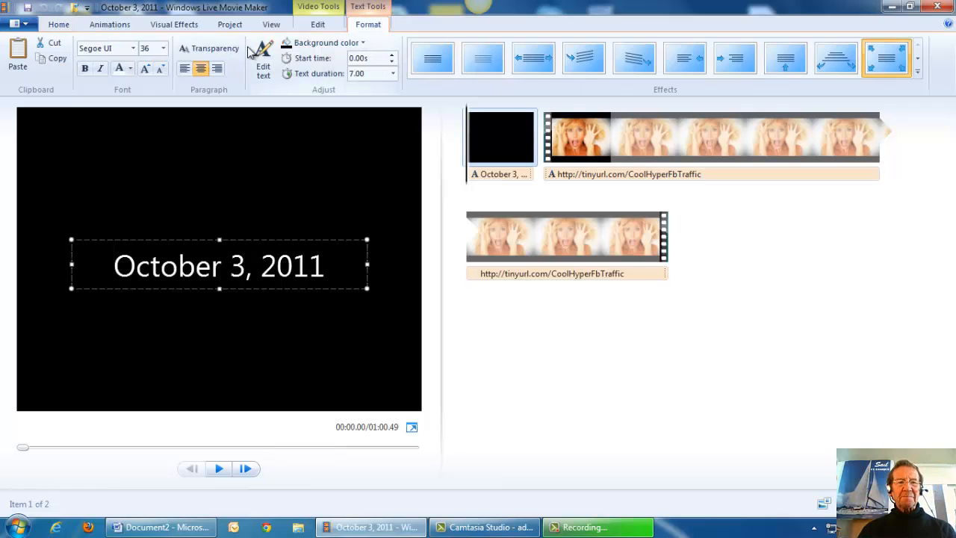
left_click(321, 266)
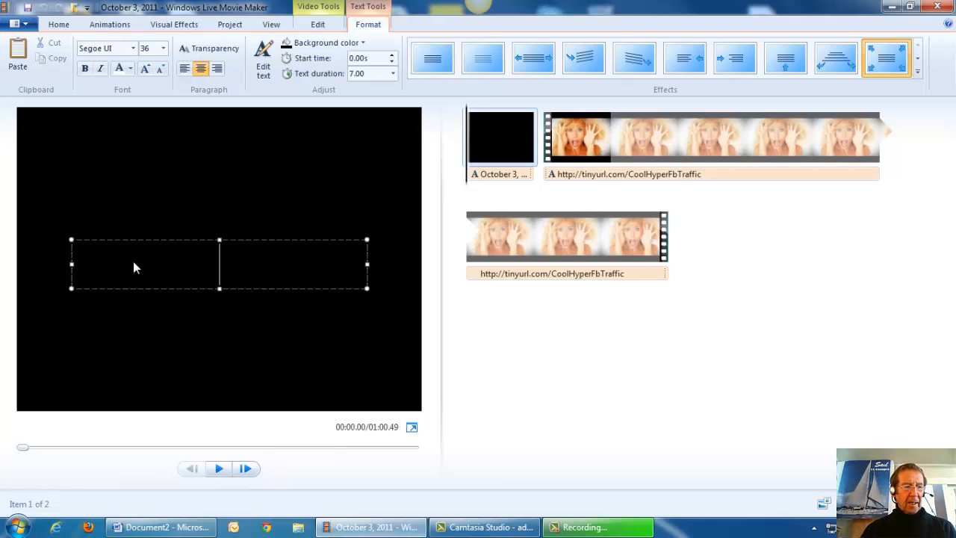
mouse_move(129, 268)
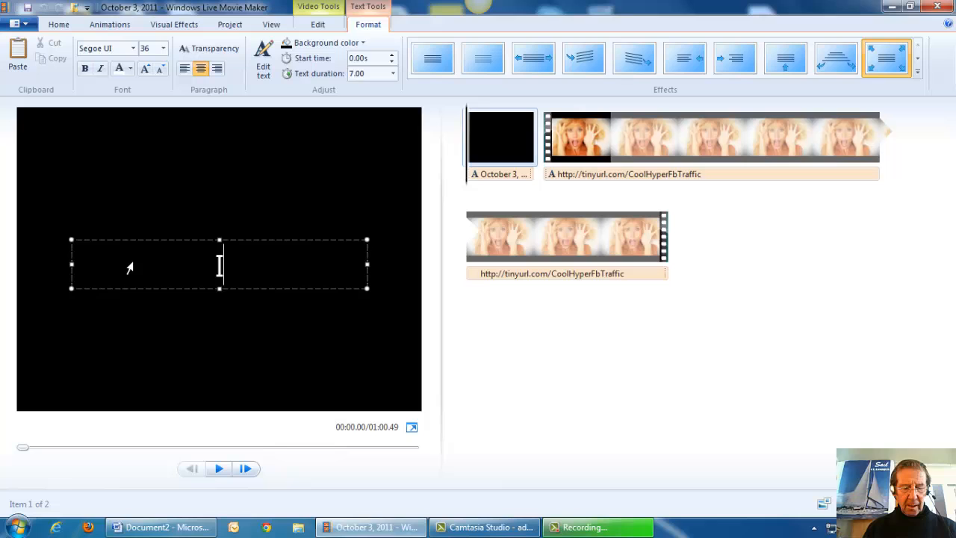
type("Introducing")
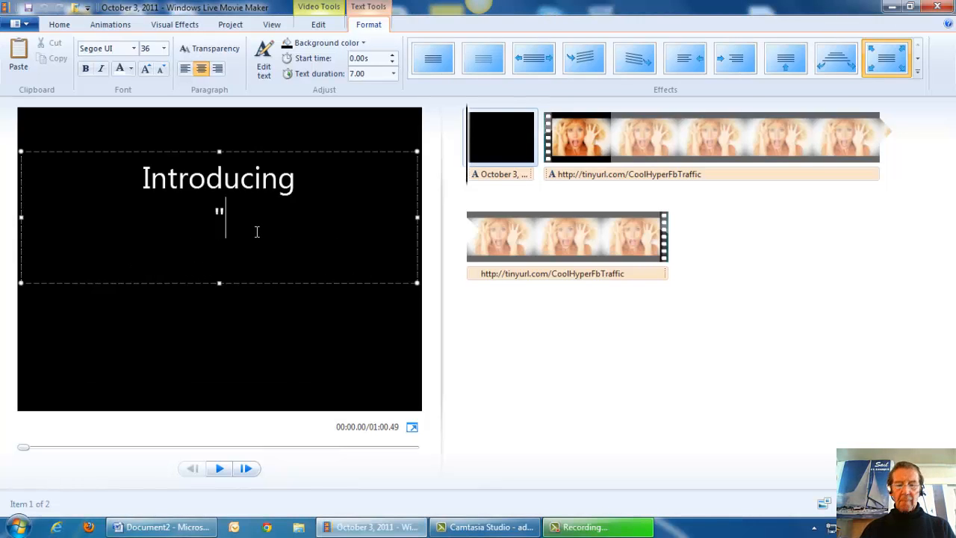
type("H")
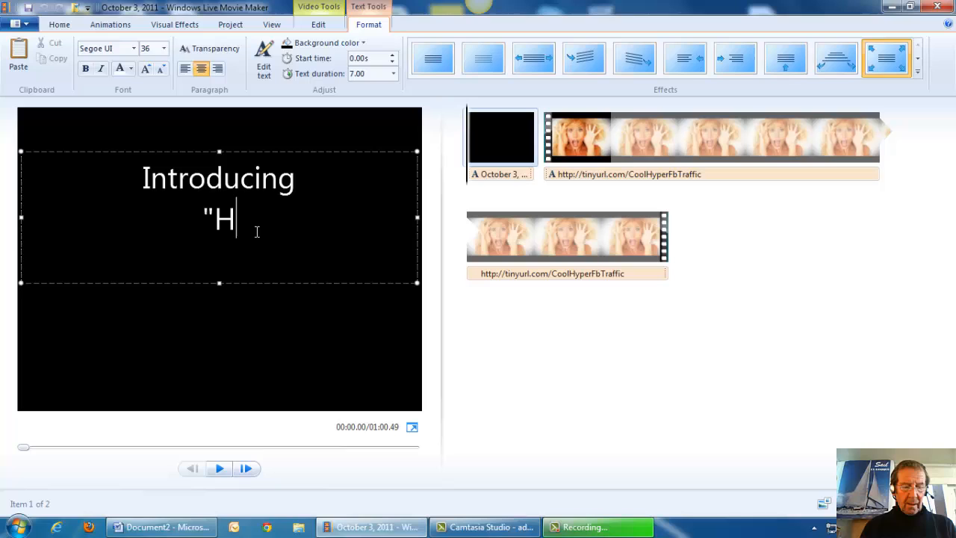
type("yper Fb")
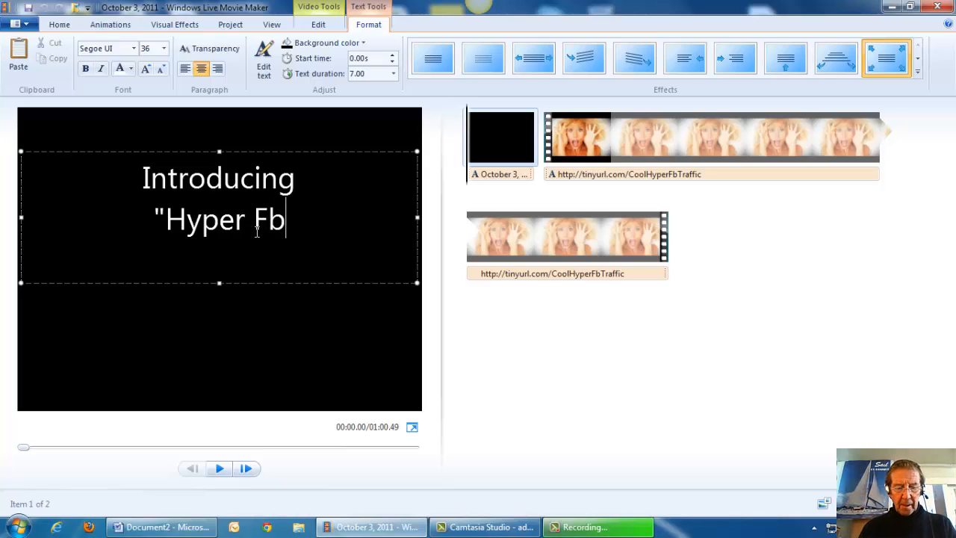
type("T")
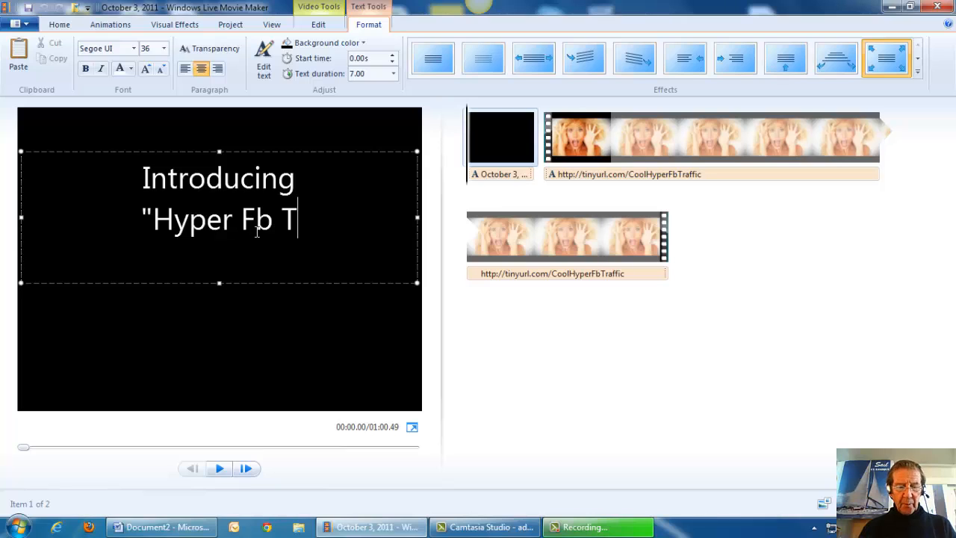
type("raffi")
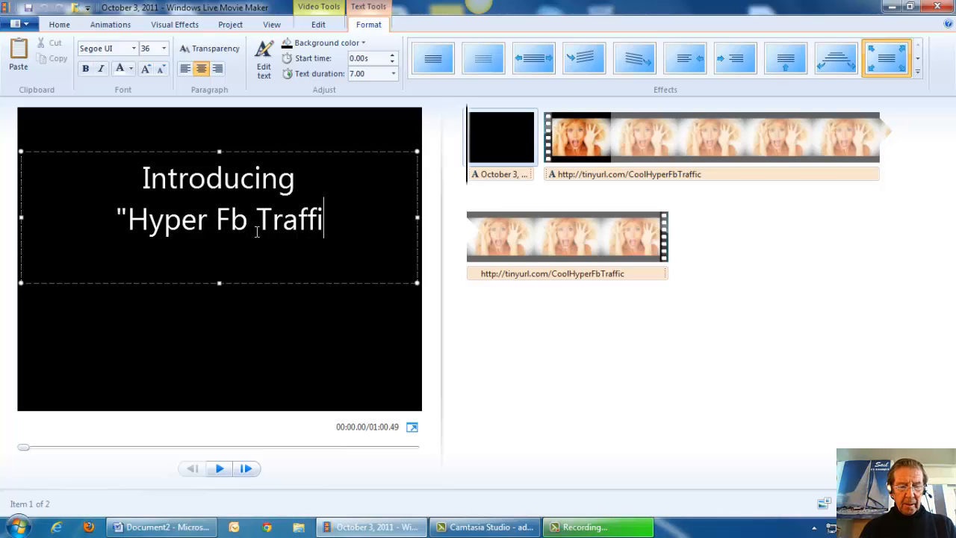
type("c")
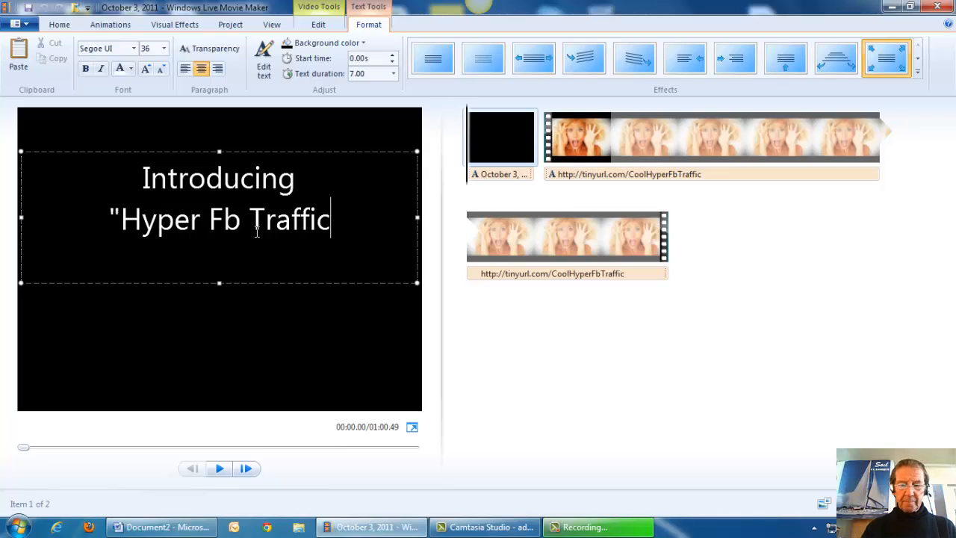
type("\" a")
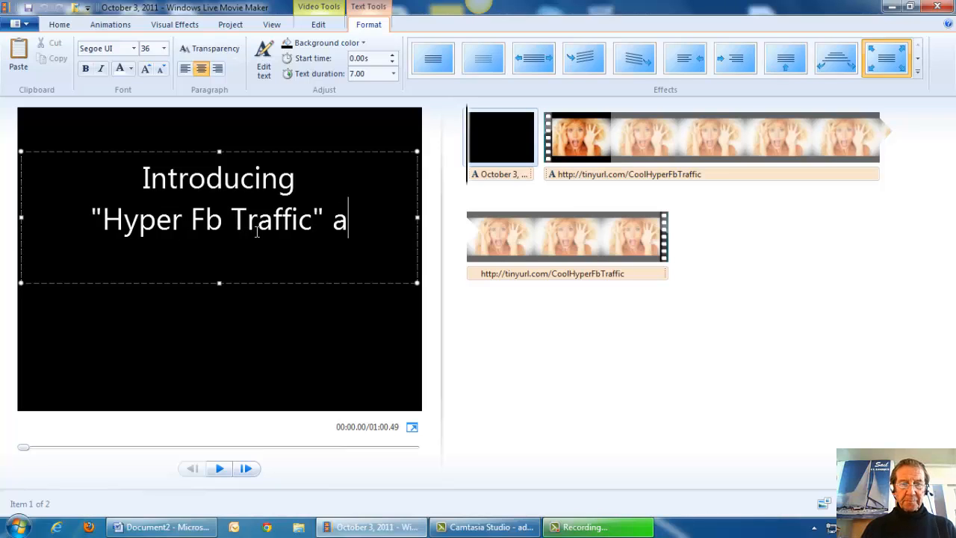
type("t..")
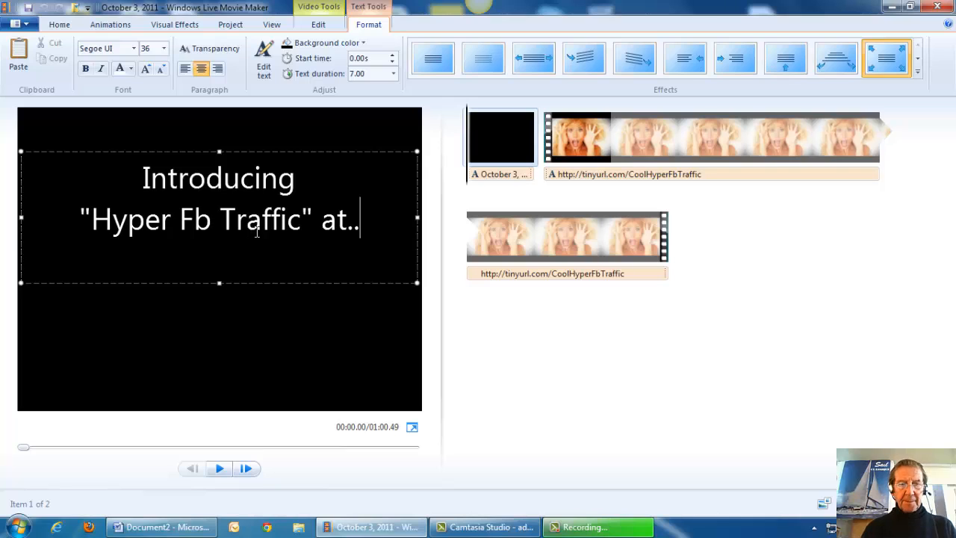
Step: Paste the tinyurl link on a new line, set font size 28 and space the lines apart
key("enter")
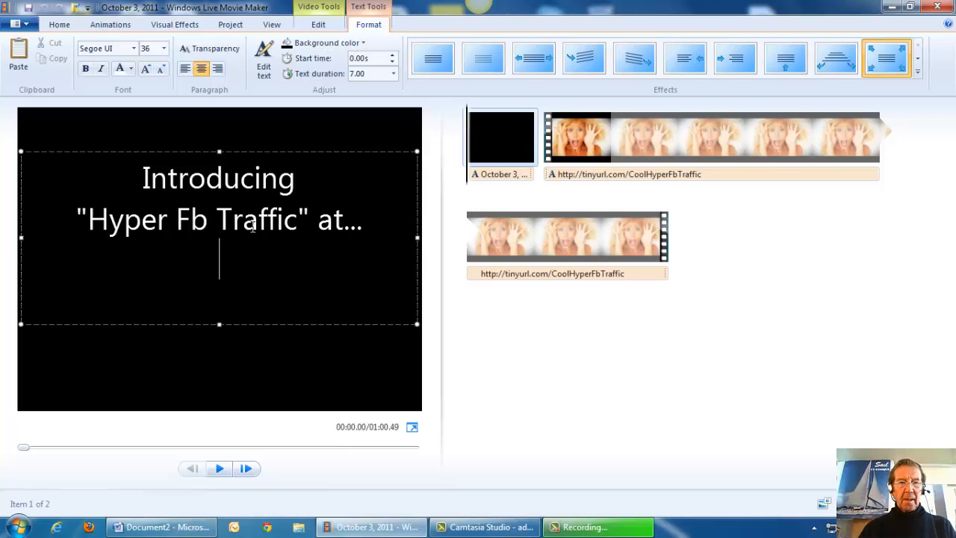
right_click(219, 261)
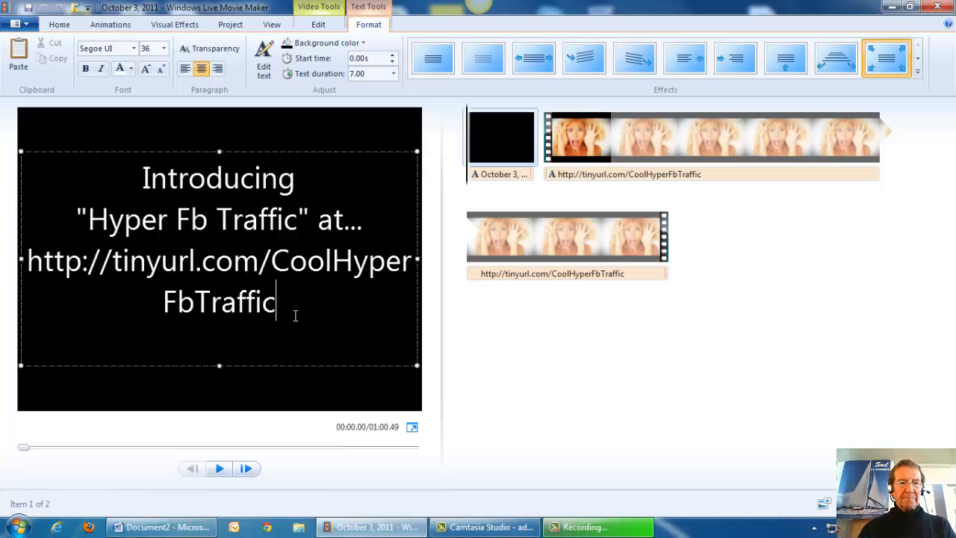
mouse_move(287, 308)
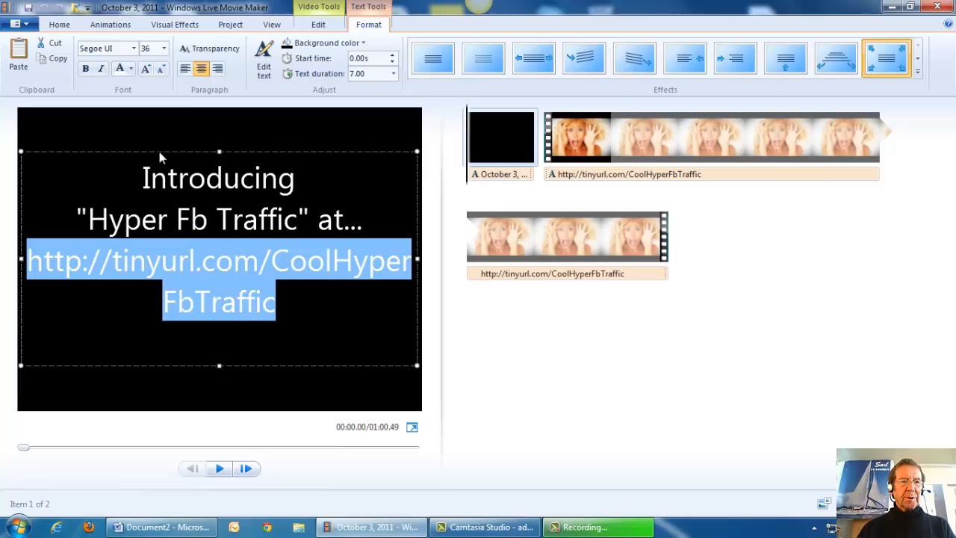
left_click(163, 47)
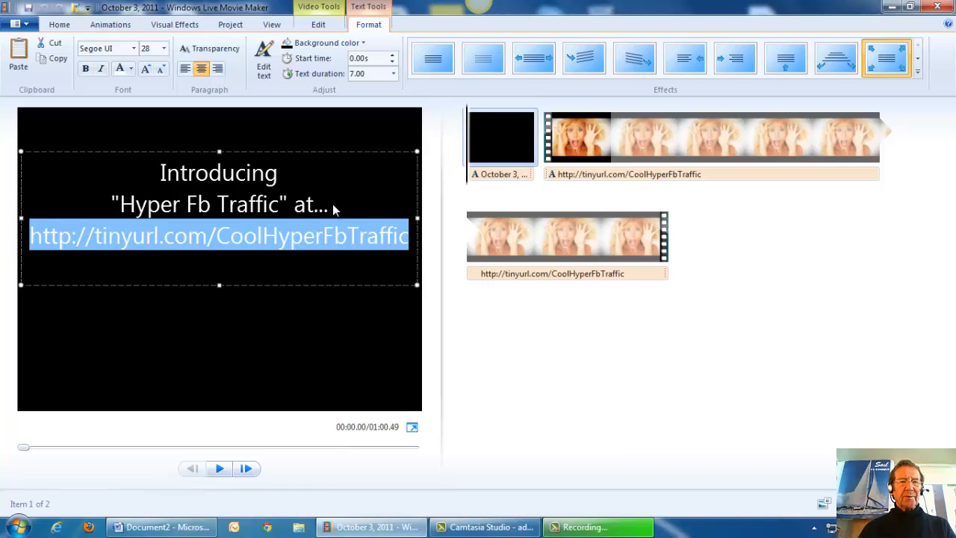
left_click(277, 173)
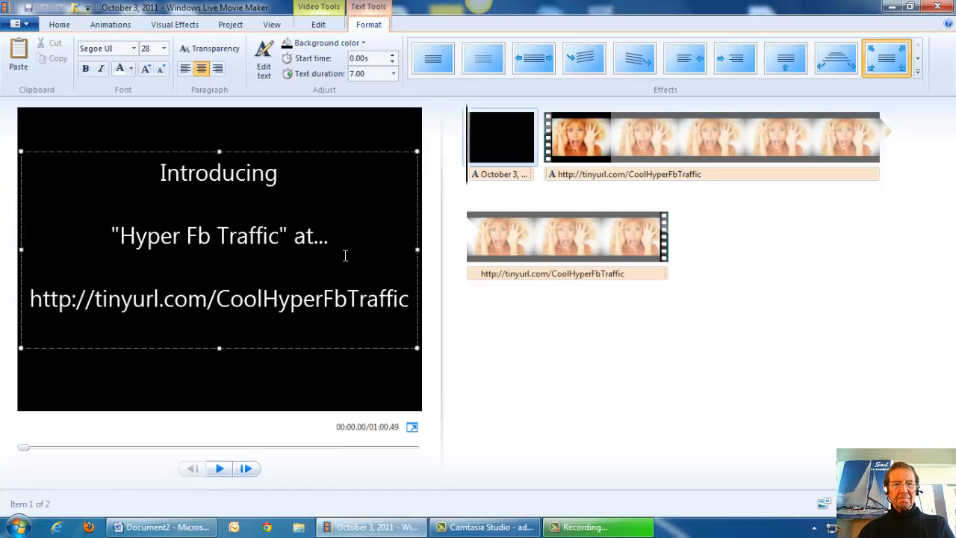
left_click(218, 265)
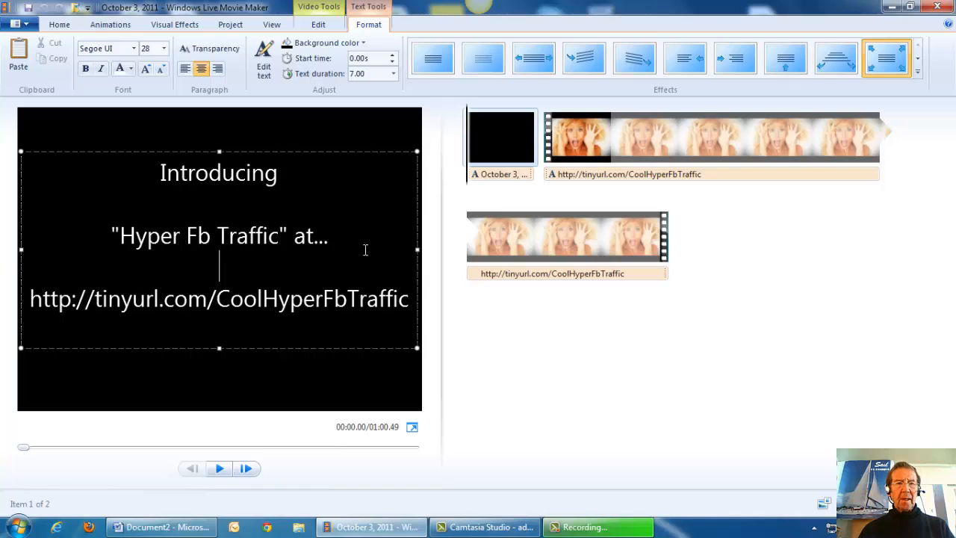
mouse_move(361, 103)
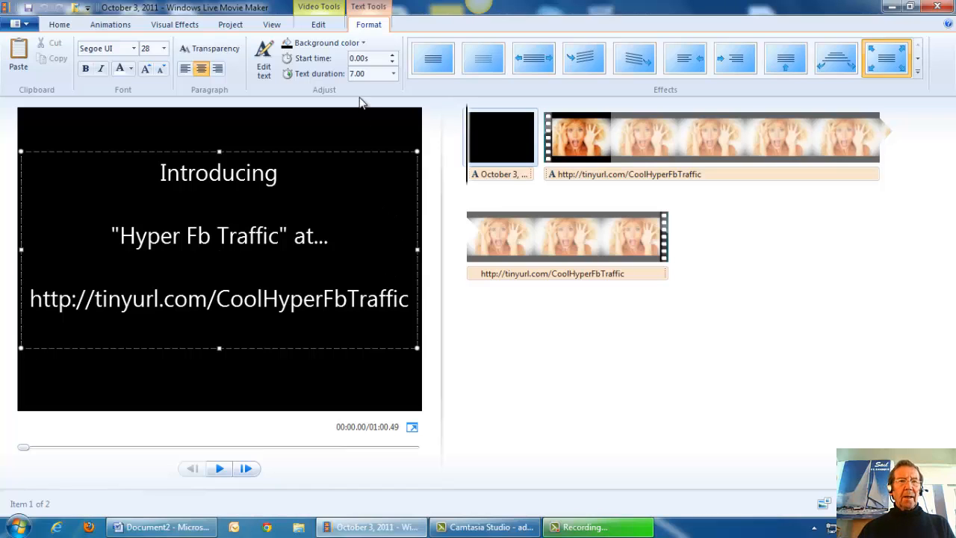
Step: Change the title slide background to dark blue and preview it playing
left_click(327, 43)
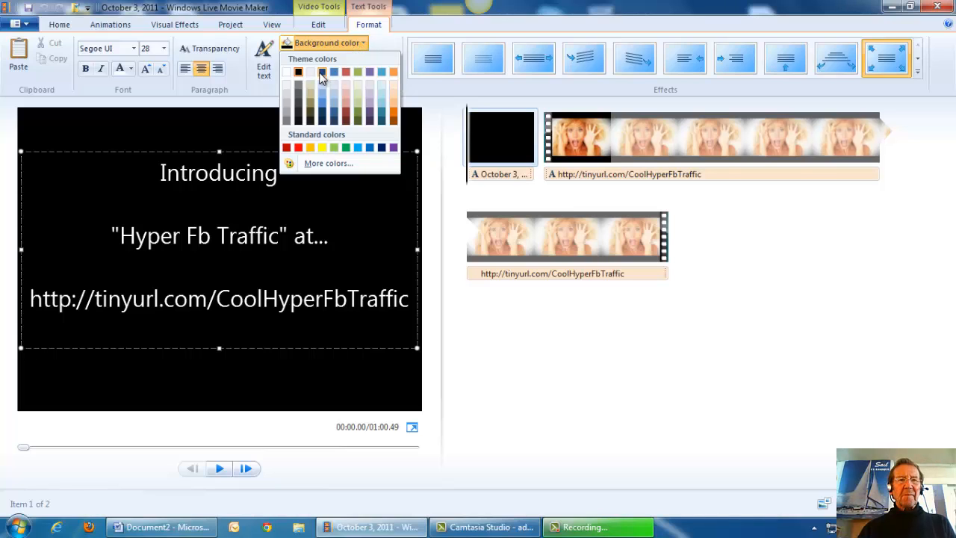
left_click(322, 71)
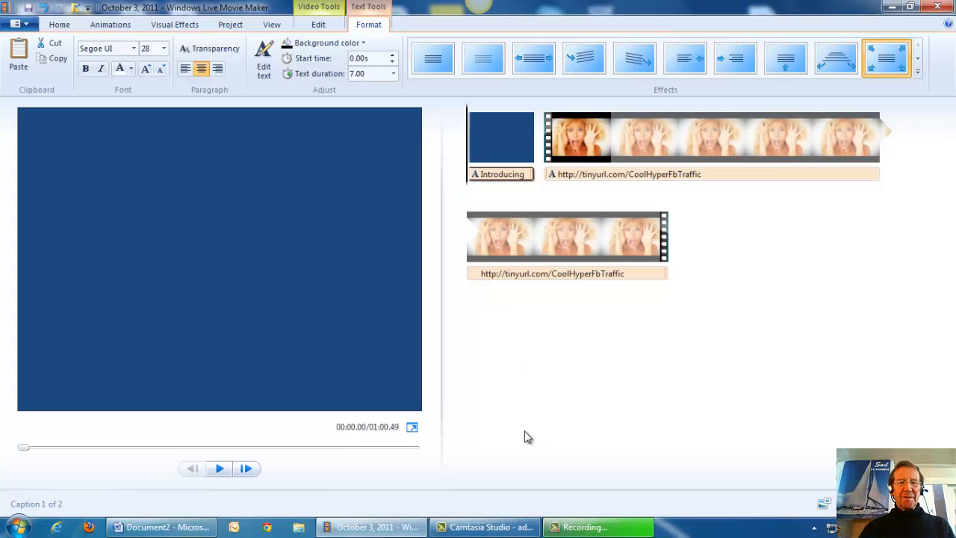
left_click(219, 468)
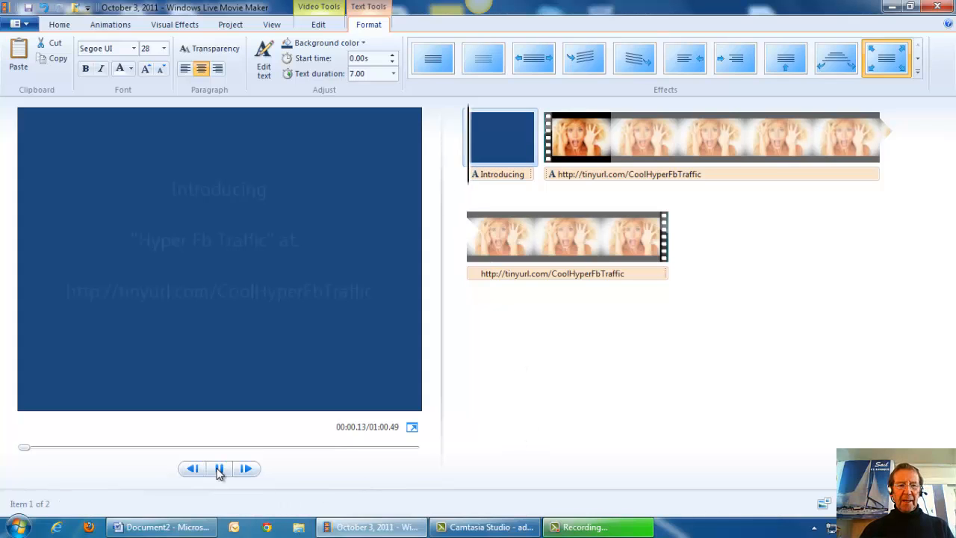
left_click(219, 468)
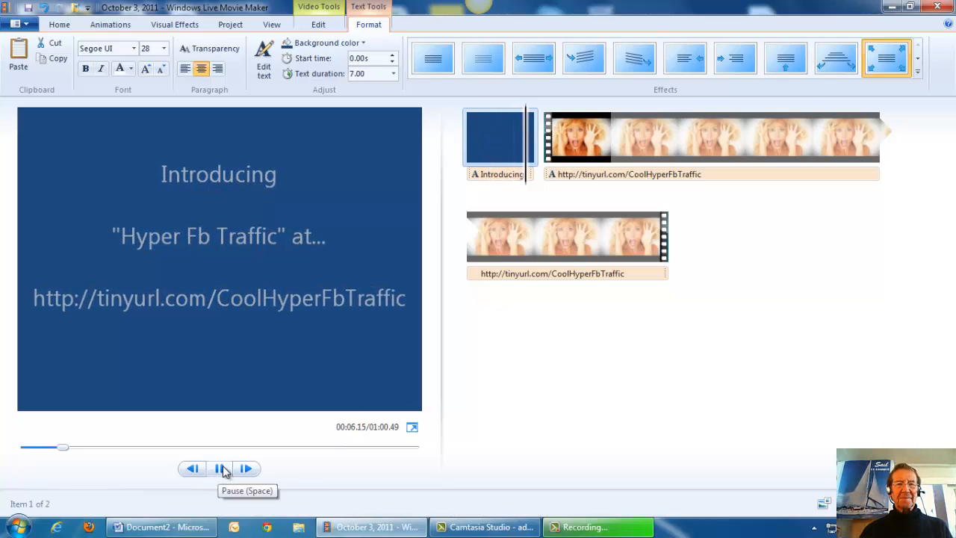
left_click(220, 468)
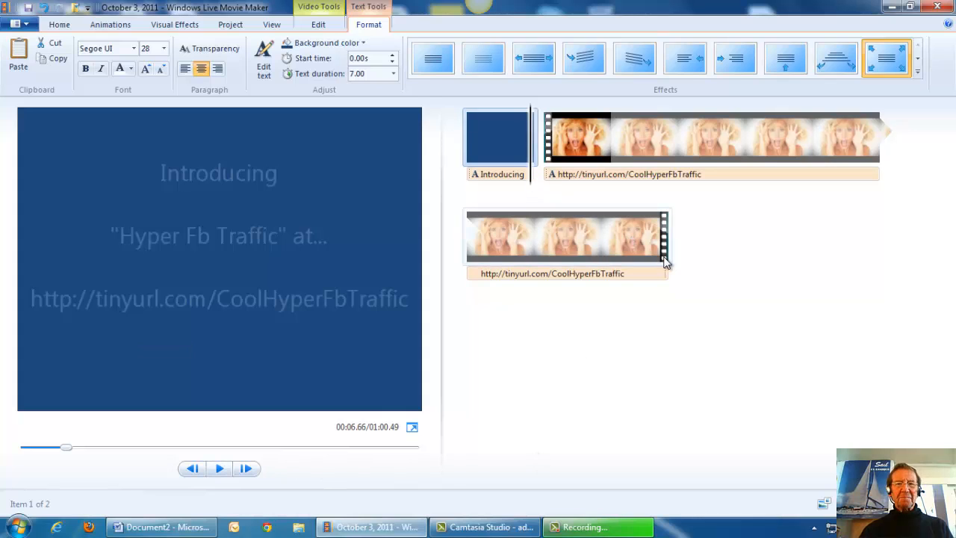
Step: Add a Director credits slide at the end reading 'DIRECTED BY Mel Classique'
left_click(59, 24)
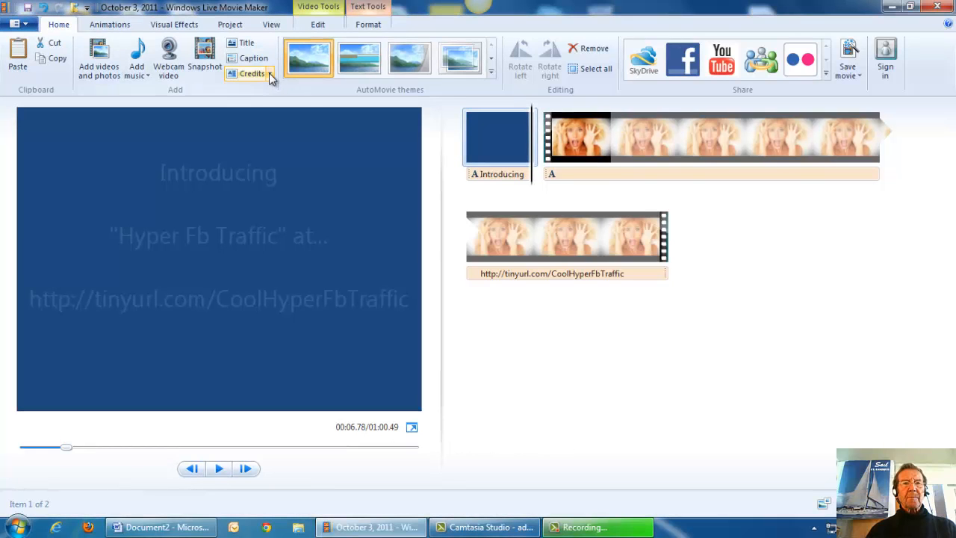
left_click(252, 73)
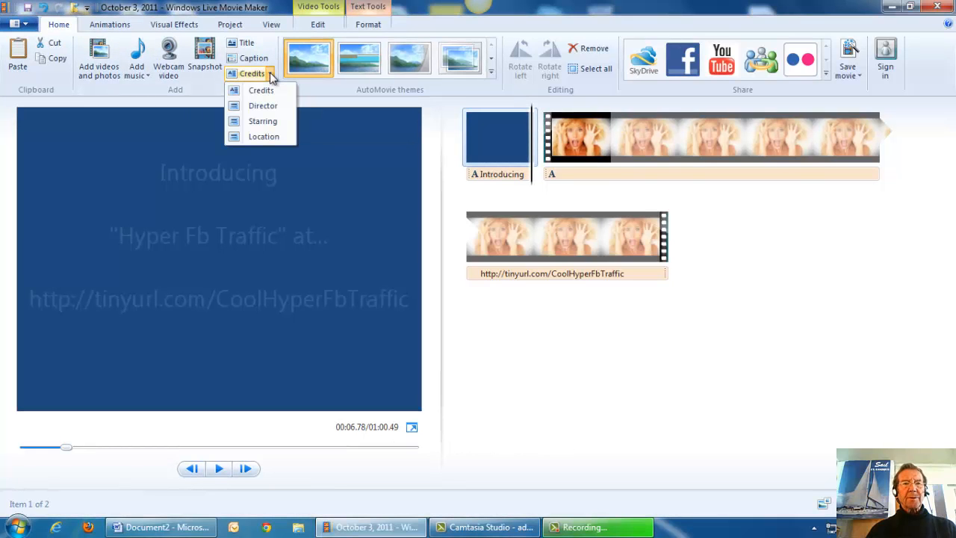
mouse_move(263, 106)
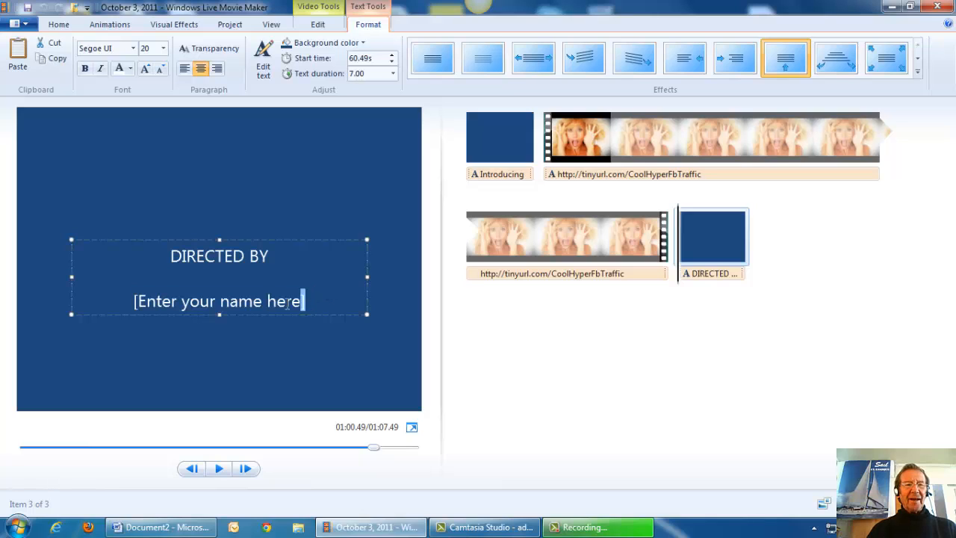
triple_click(219, 301)
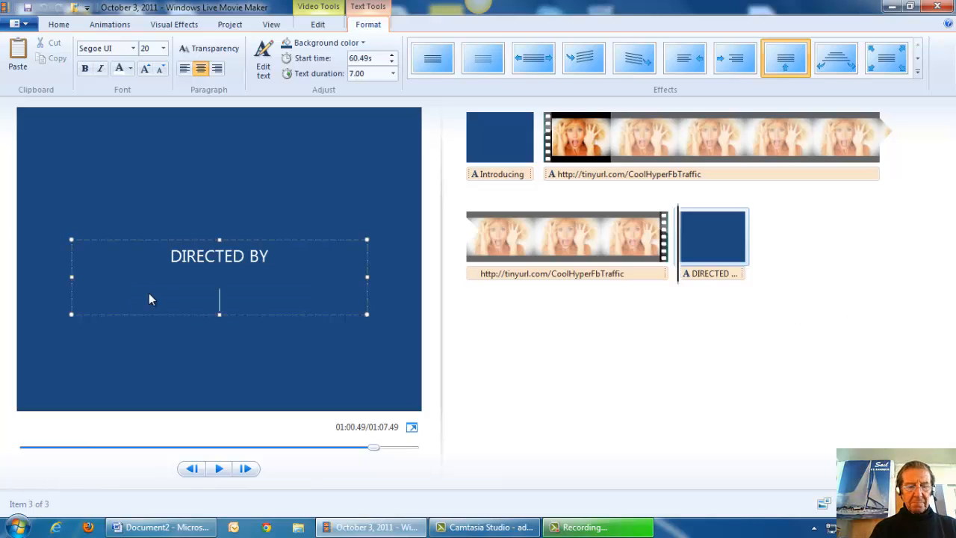
type("M")
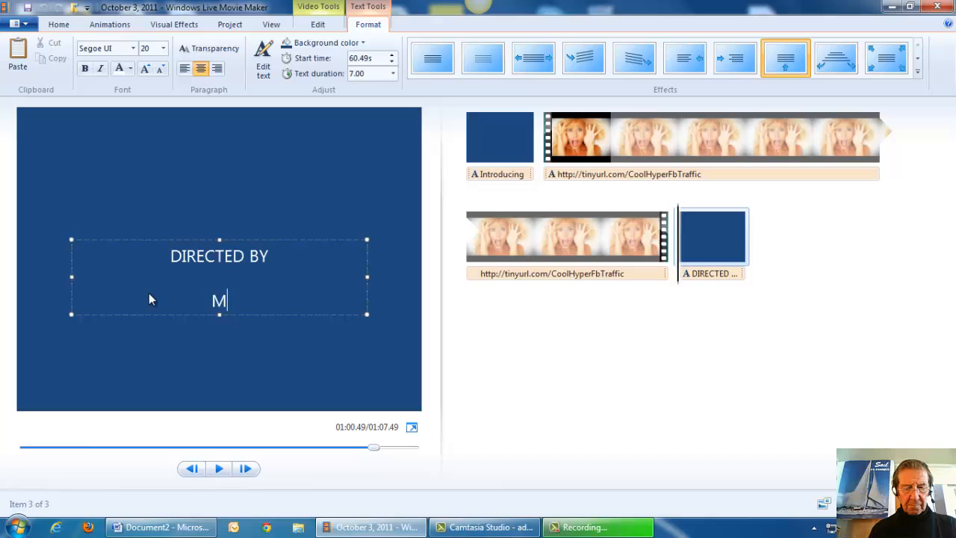
type("el")
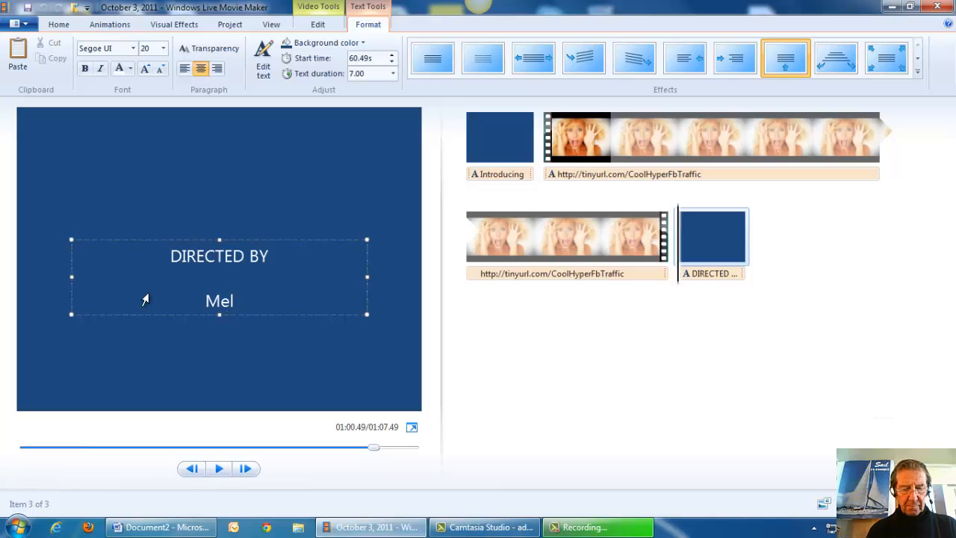
type("Classiq")
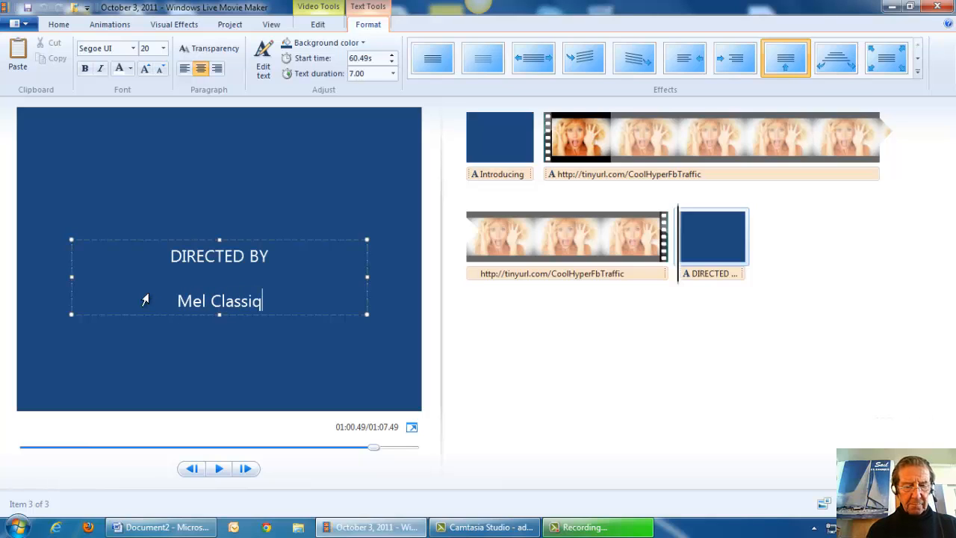
type("ue")
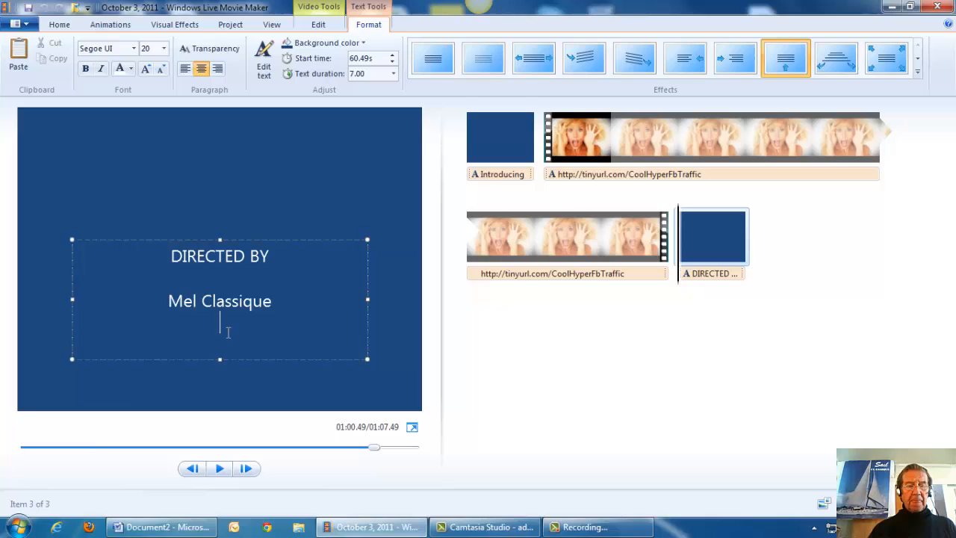
Step: Paste the tinyurl link and a click-the-blue-link call to action under the director's name
right_click(227, 332)
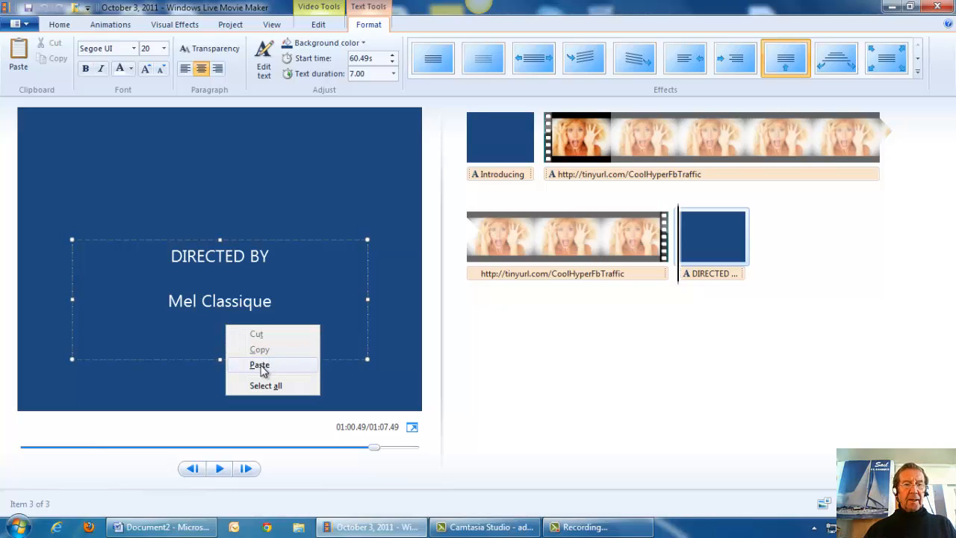
left_click(259, 365)
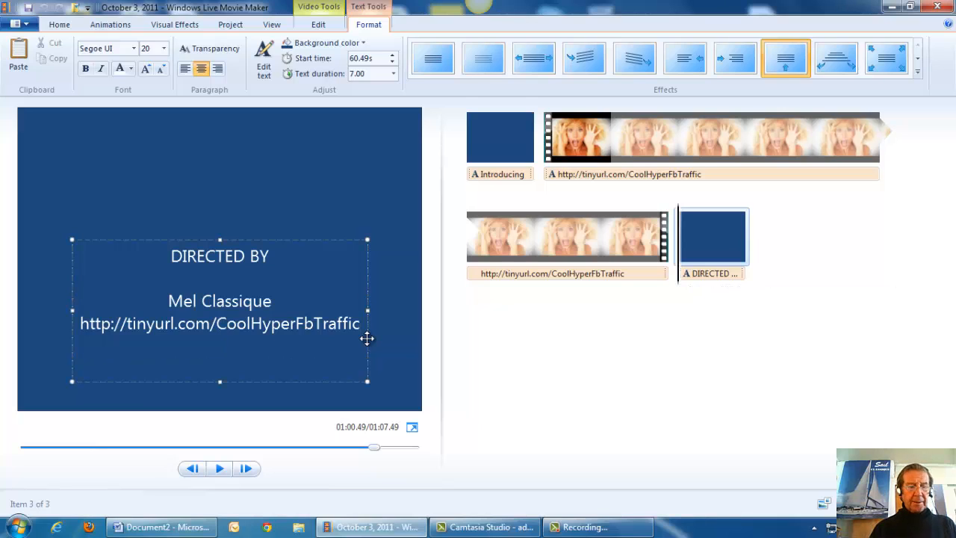
left_click(220, 345)
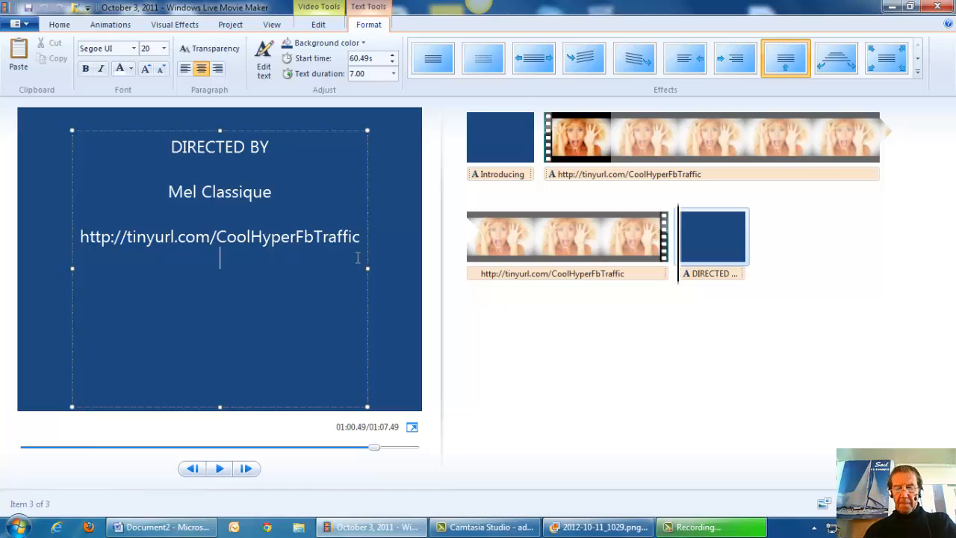
right_click(219, 258)
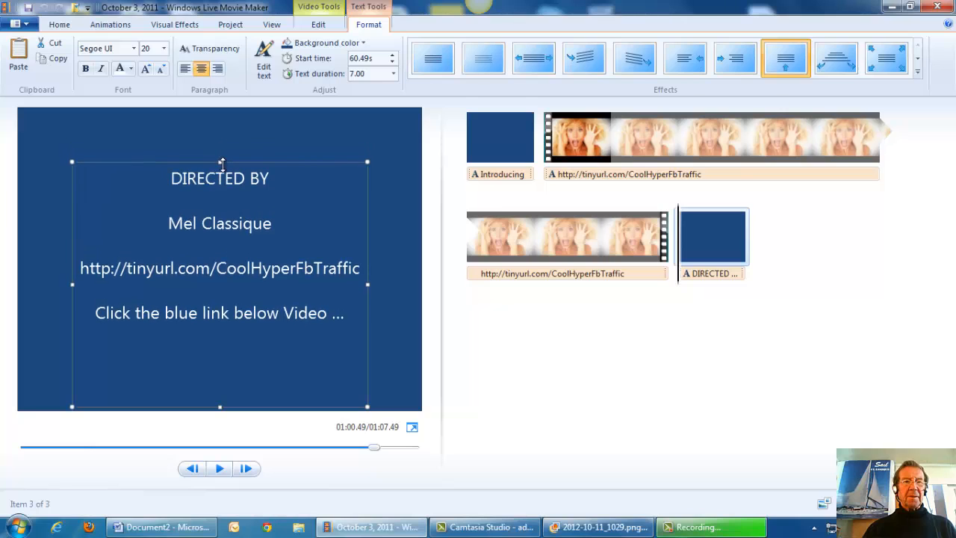
mouse_move(786, 371)
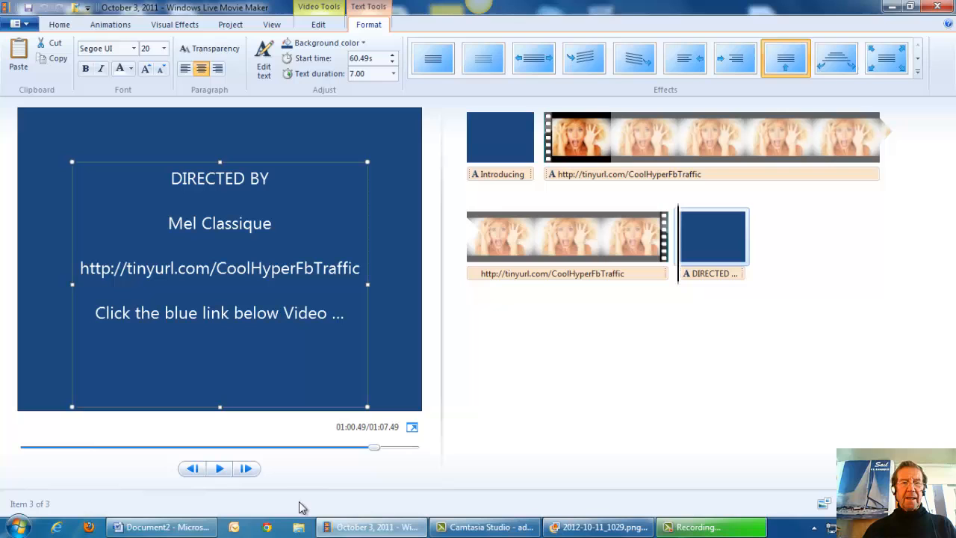
left_click(219, 468)
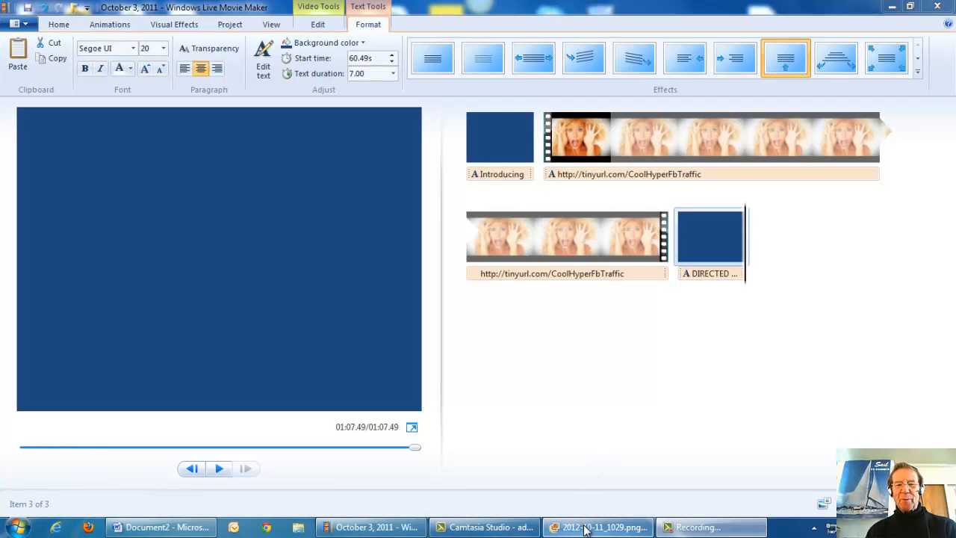
left_click(597, 526)
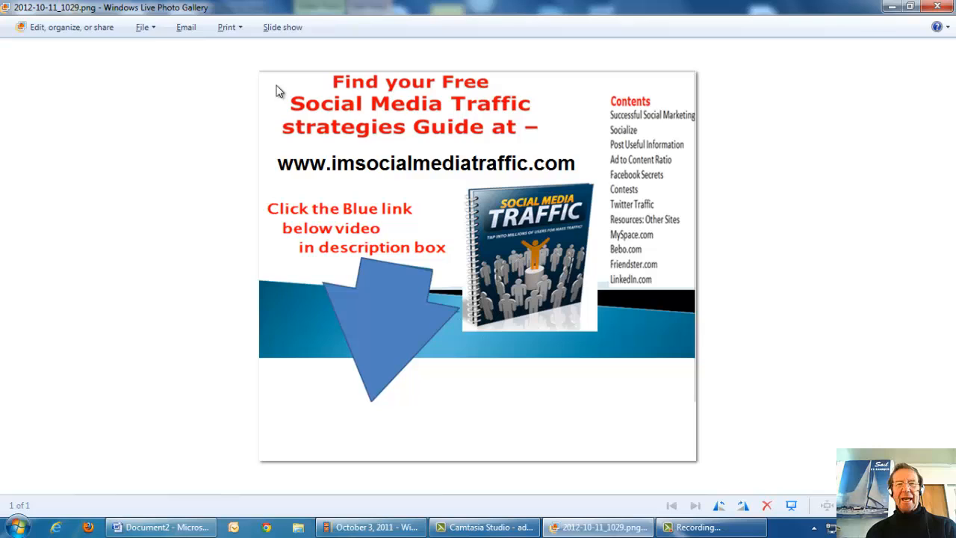
mouse_move(560, 177)
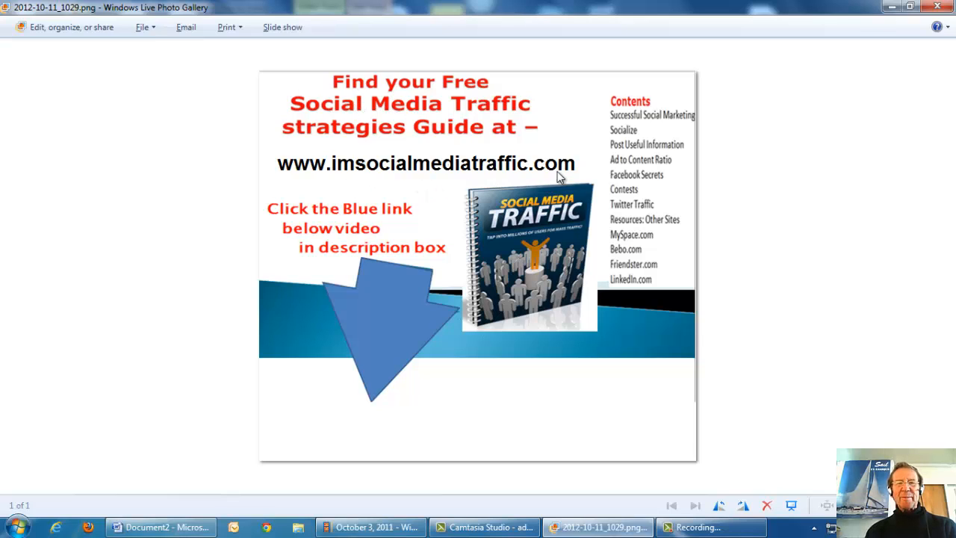
mouse_move(284, 227)
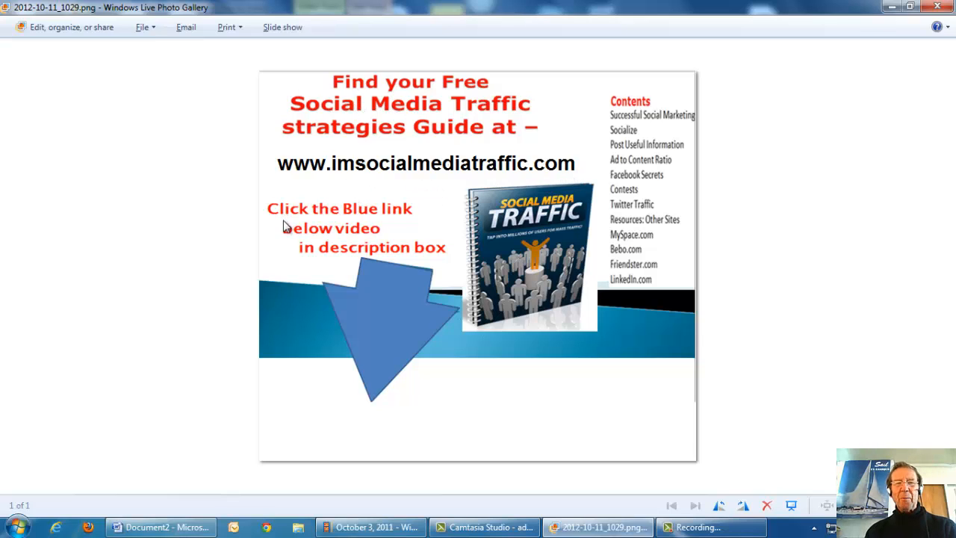
mouse_move(400, 300)
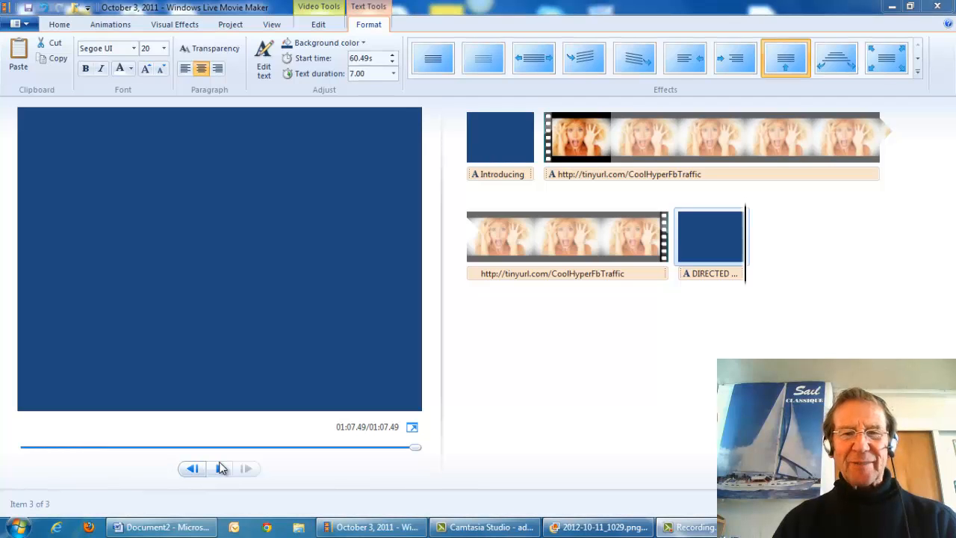
left_click(245, 468)
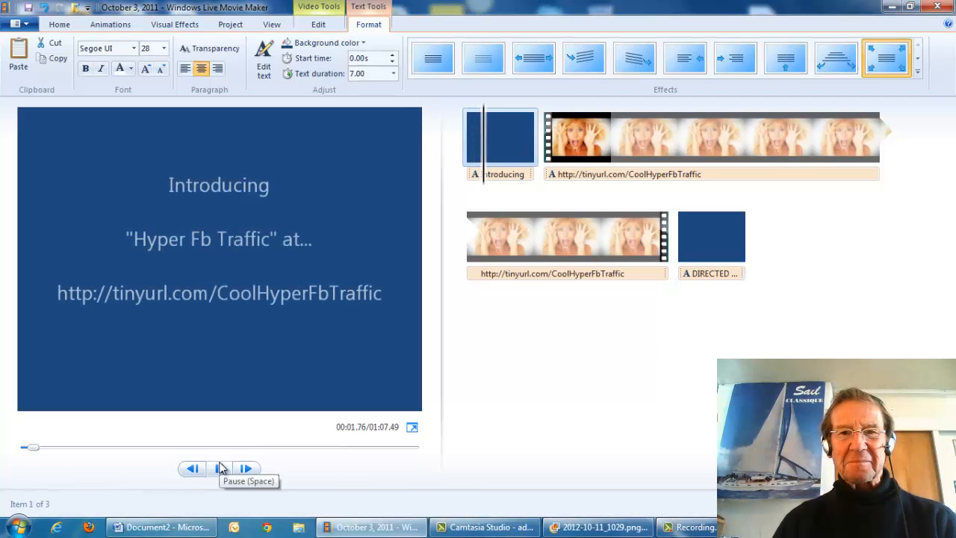